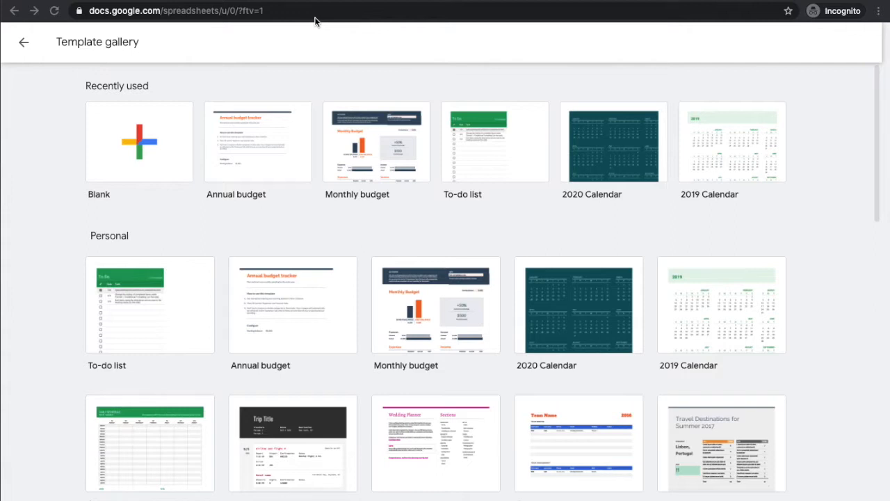
mouse_move(323, 25)
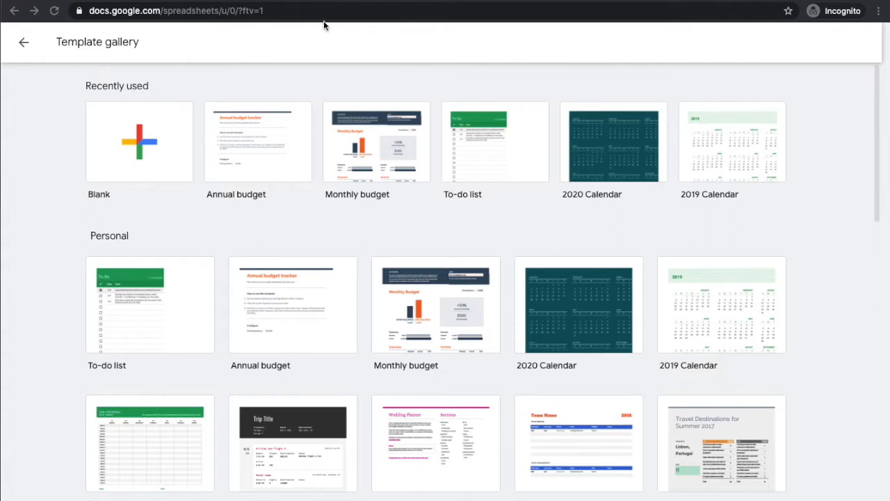
mouse_move(257, 25)
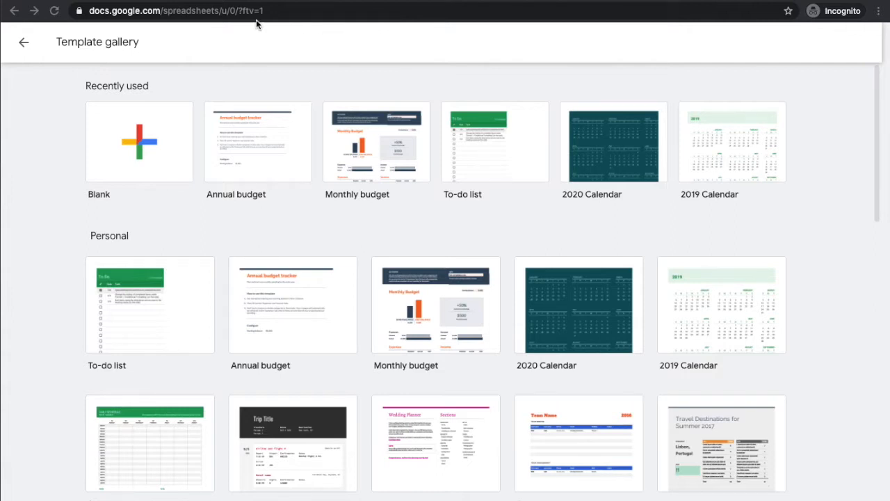
mouse_move(277, 27)
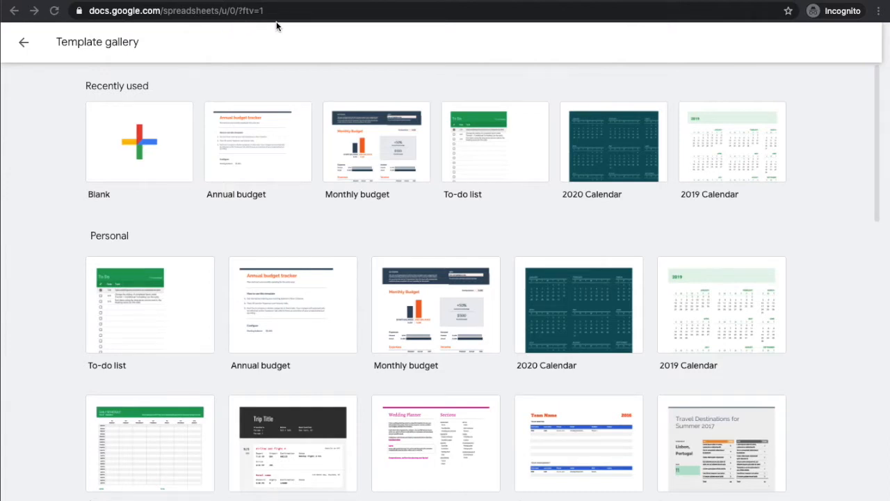
mouse_move(284, 17)
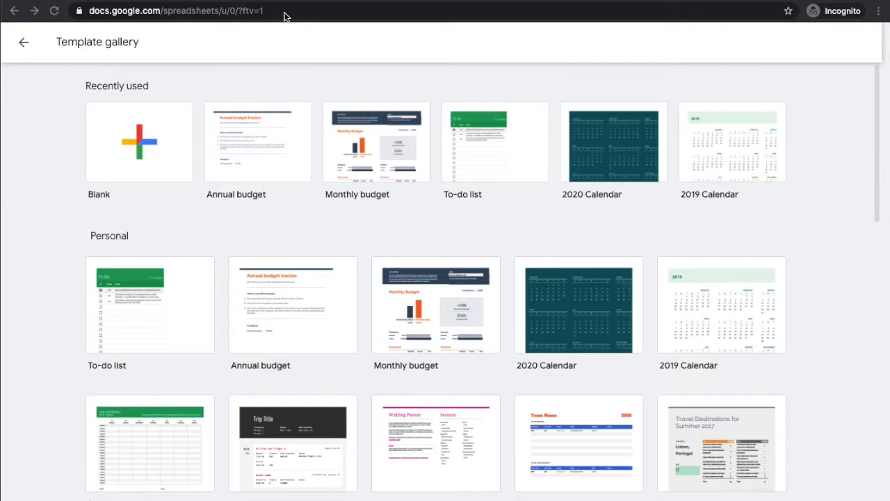
mouse_move(321, 281)
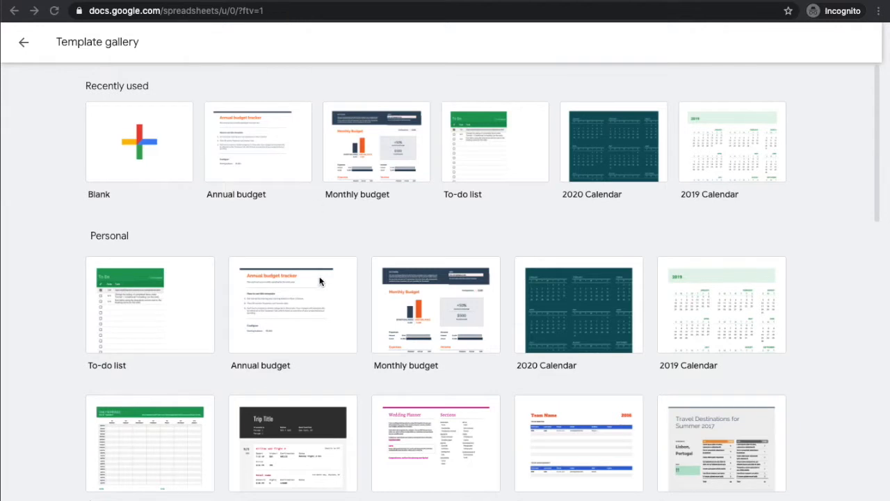
mouse_move(201, 228)
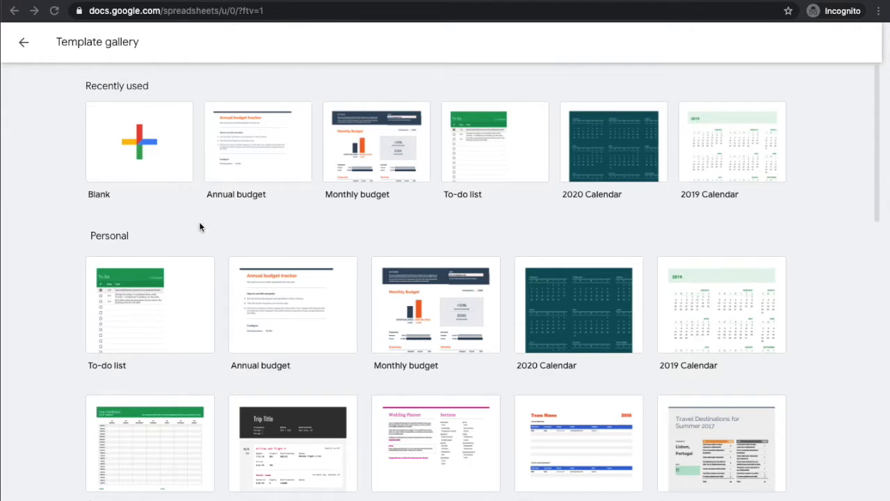
- Scroll through the Template gallery to locate the Annual budget template
scroll("down", 3)
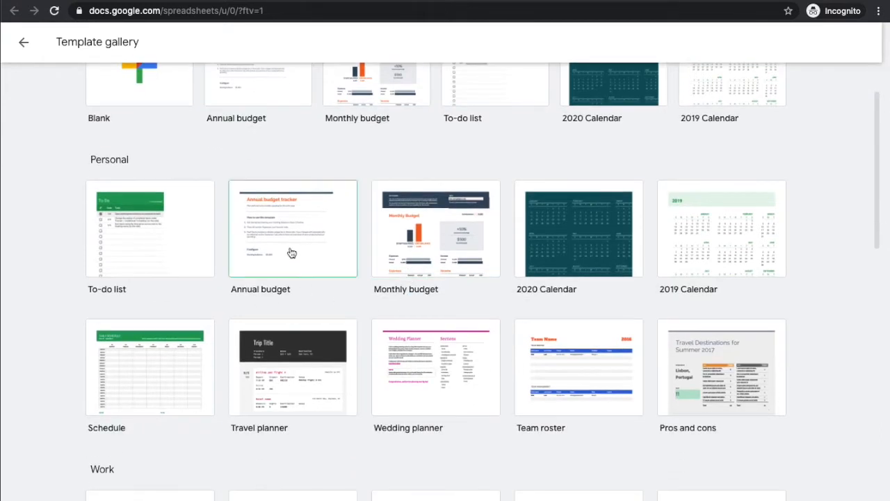
scroll("up", 3)
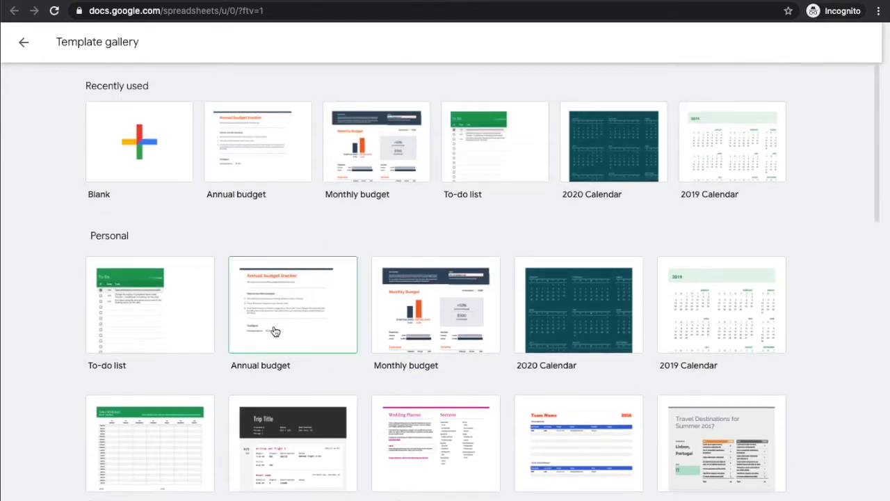
mouse_move(292, 323)
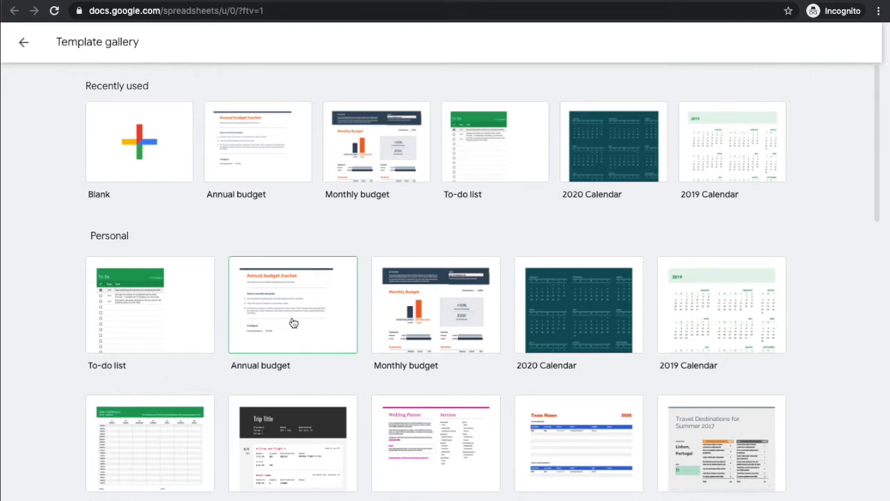
mouse_move(295, 323)
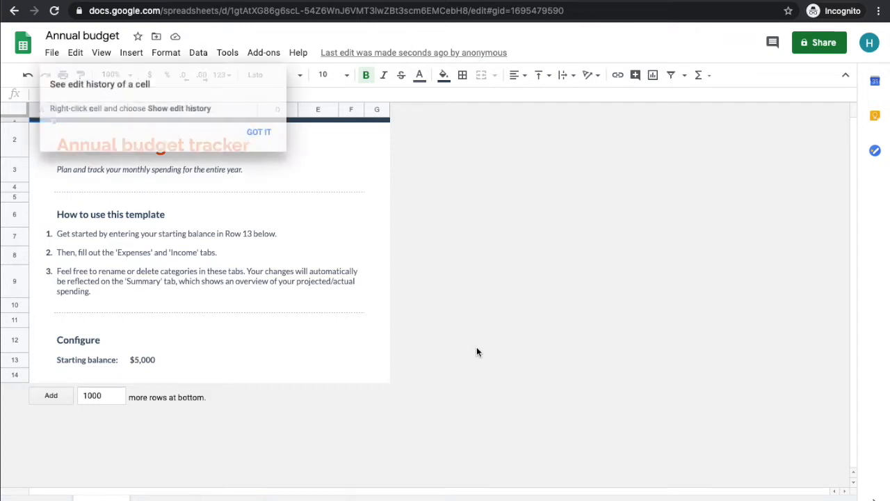
- Dismiss the tip and enter a starting balance of 5000 in cell C13
left_click(259, 131)
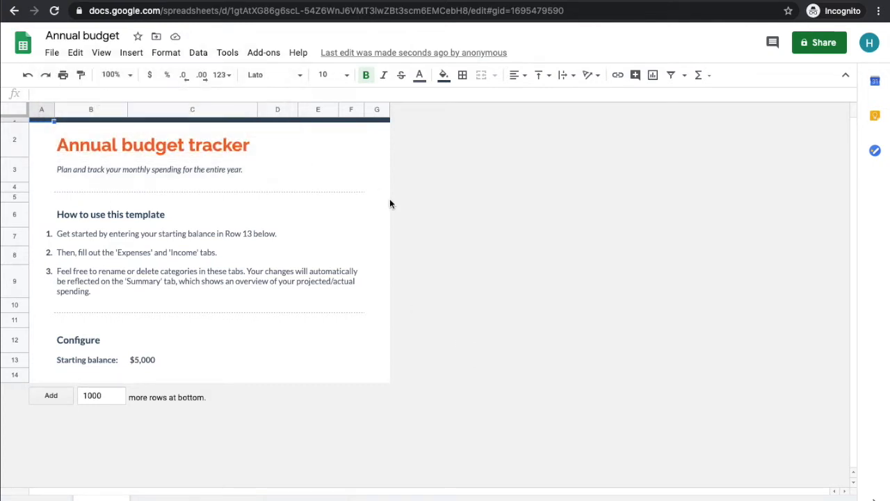
mouse_move(351, 229)
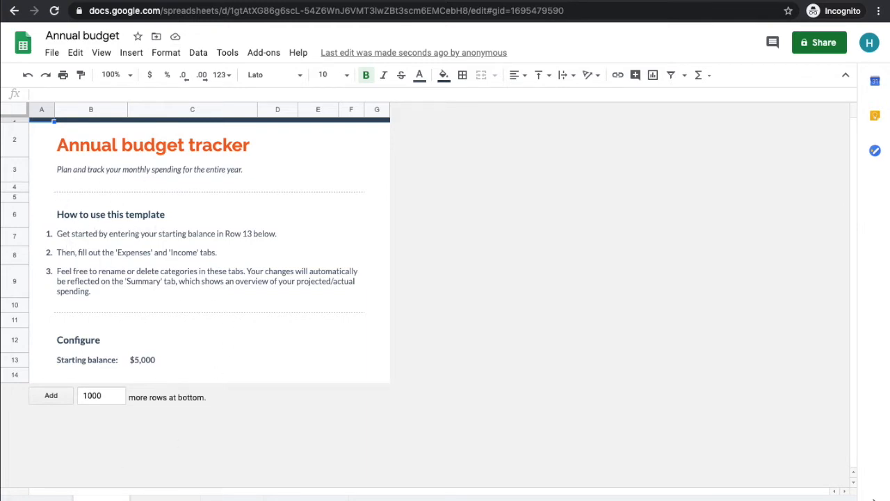
mouse_move(174, 244)
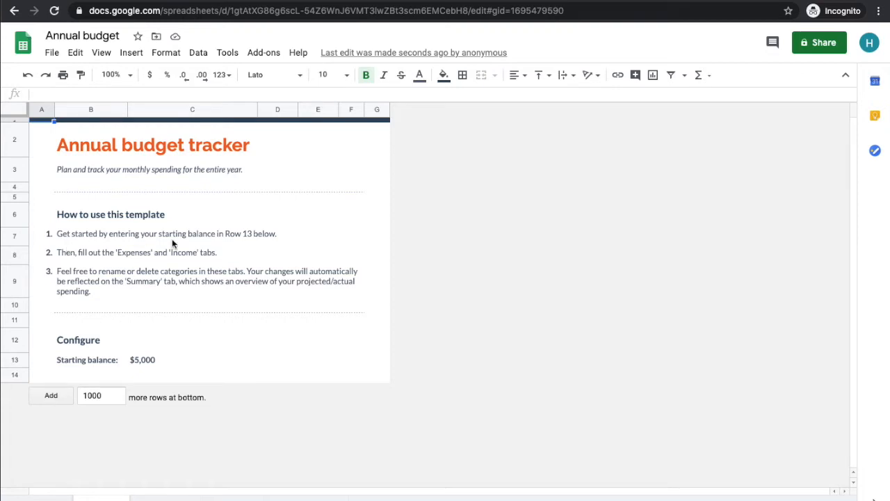
mouse_move(248, 248)
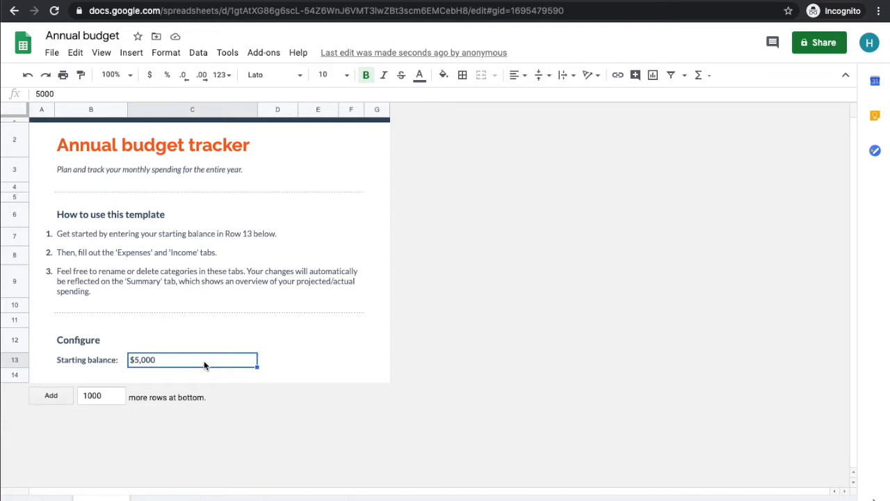
type("5")
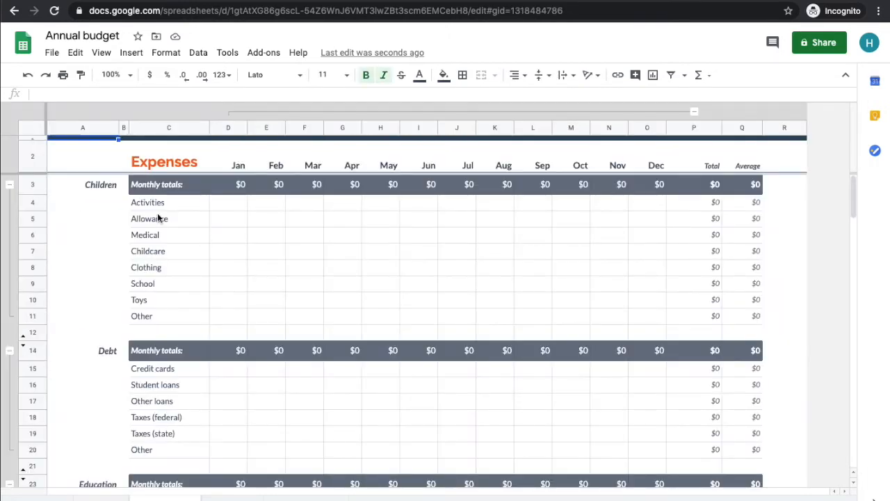
- Scroll down the Expenses sheet to review its January categories, all still $0
scroll("down", 3)
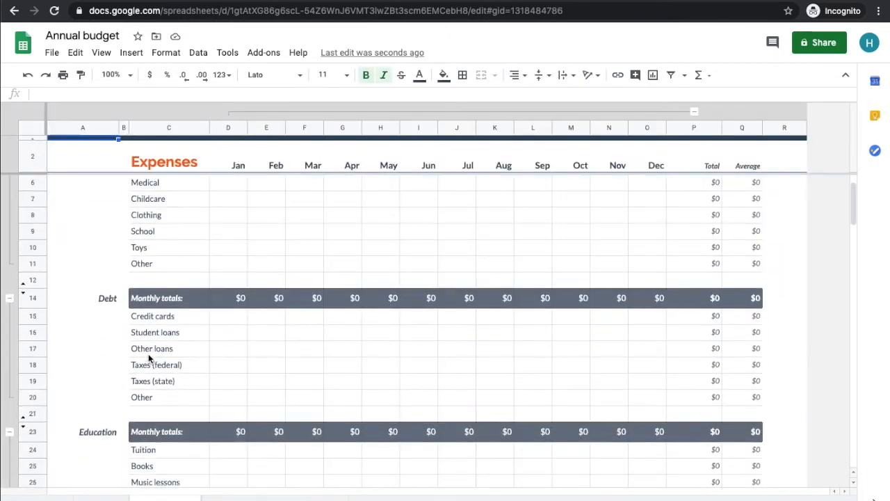
scroll("down", 3)
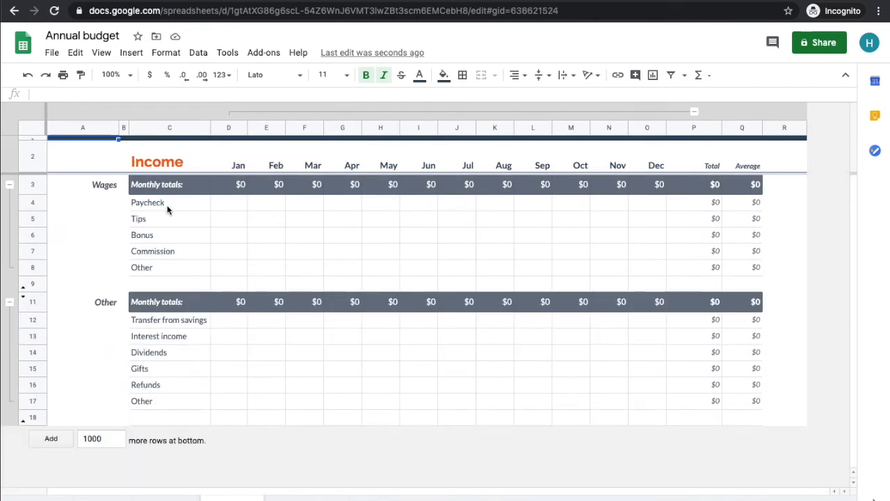
mouse_move(256, 451)
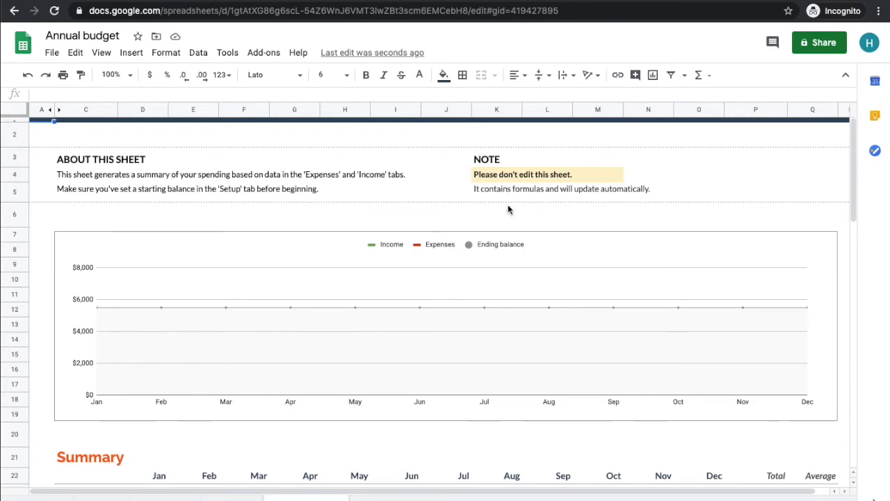
mouse_move(355, 292)
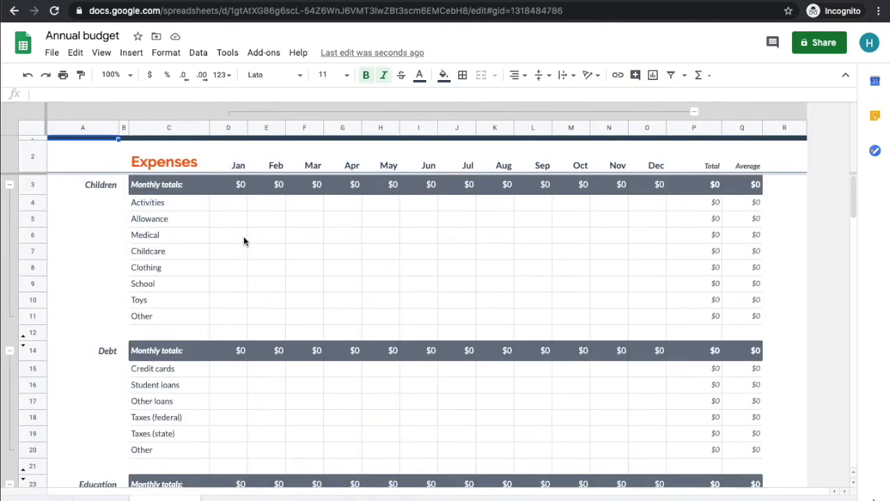
- Enter January expenses of 100 for Activities and 400 for Groceries
left_click(228, 202)
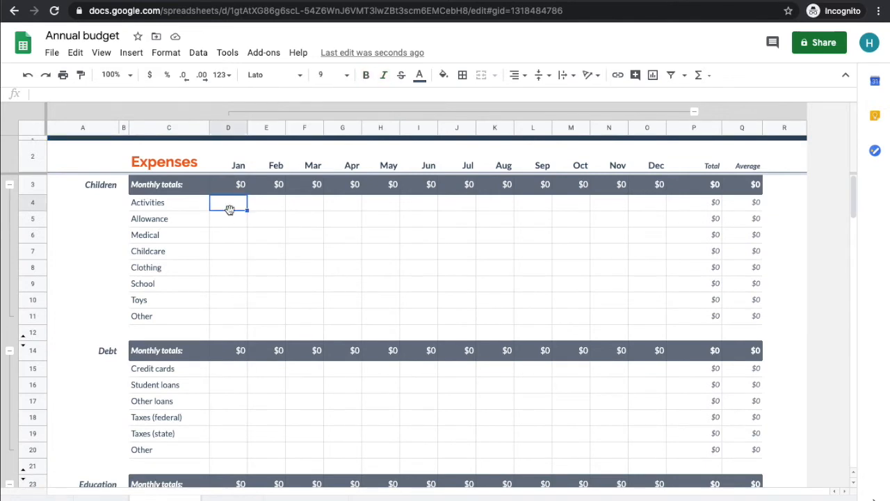
type("100")
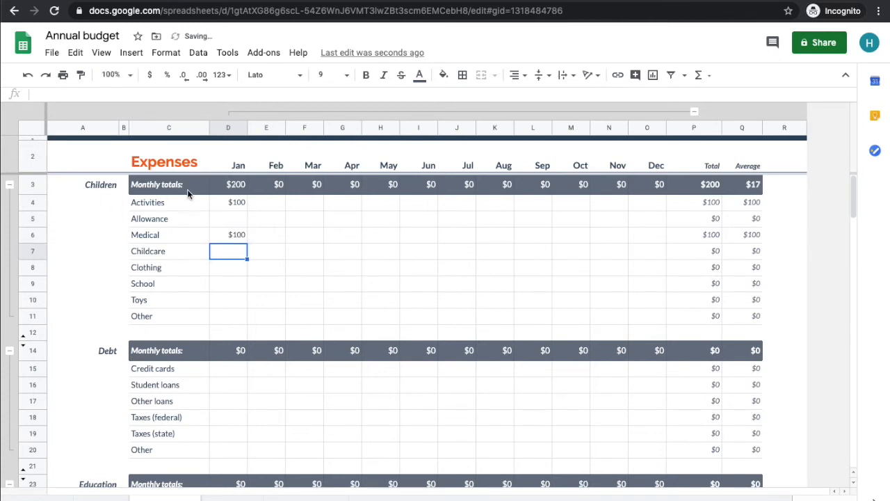
scroll("down", 3)
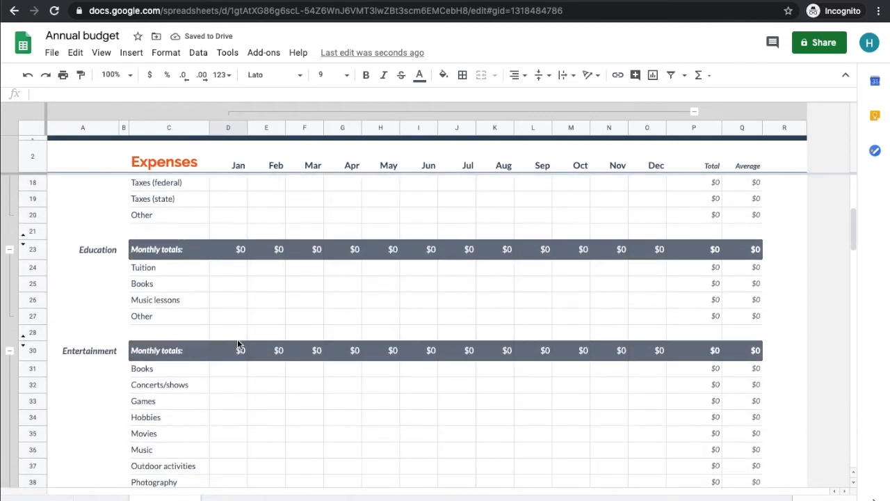
scroll("down", 3)
type("$100")
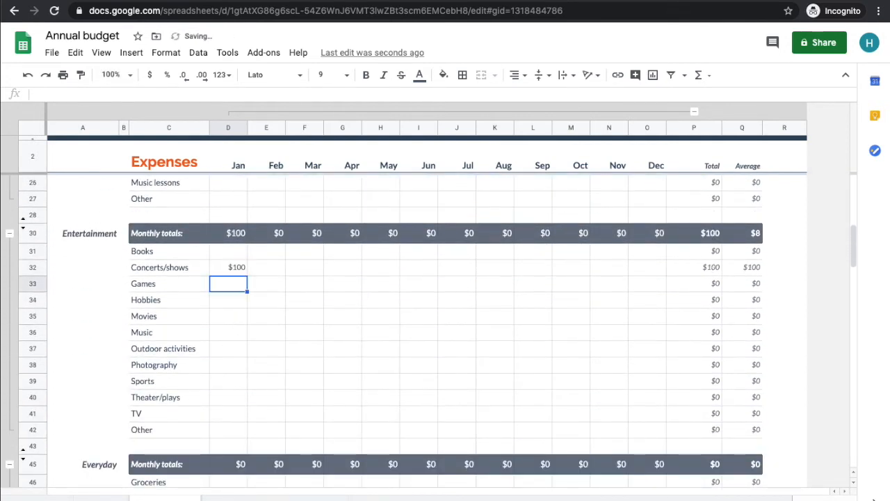
scroll("down", 3)
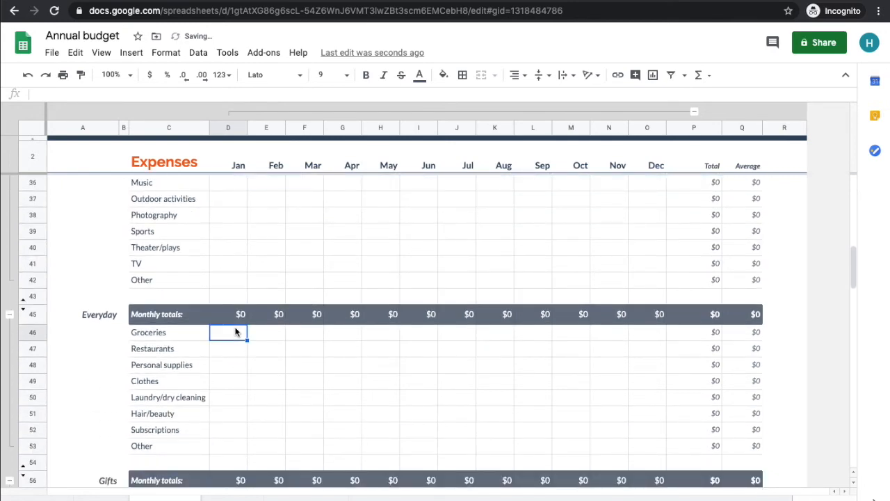
type("400")
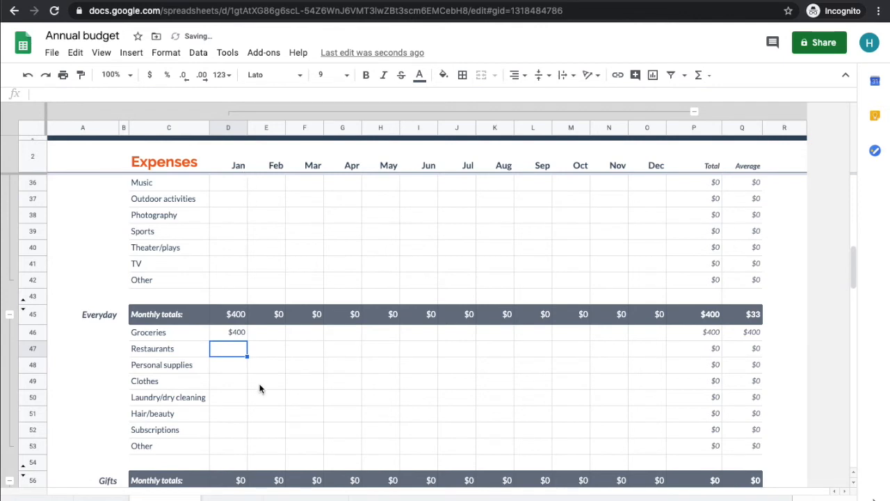
- Enter a January Rent/mortgage expense of 1000 and scroll through the remaining categories
scroll("down", 3)
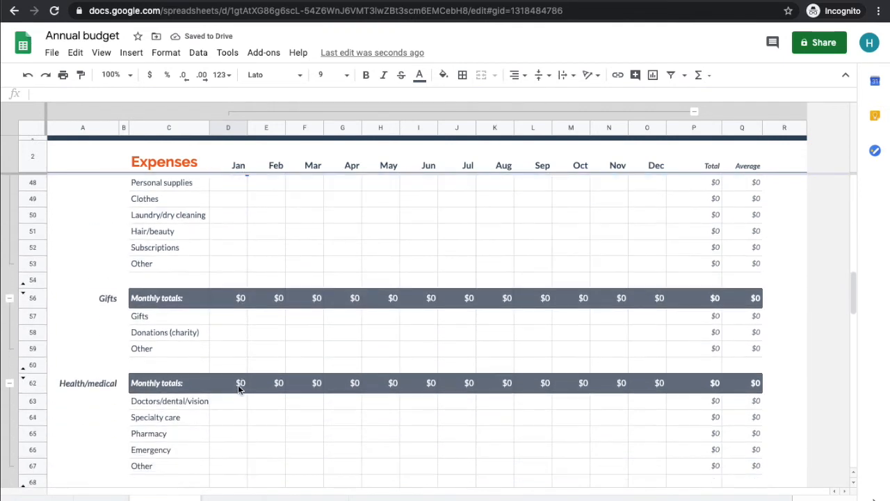
scroll("down", 3)
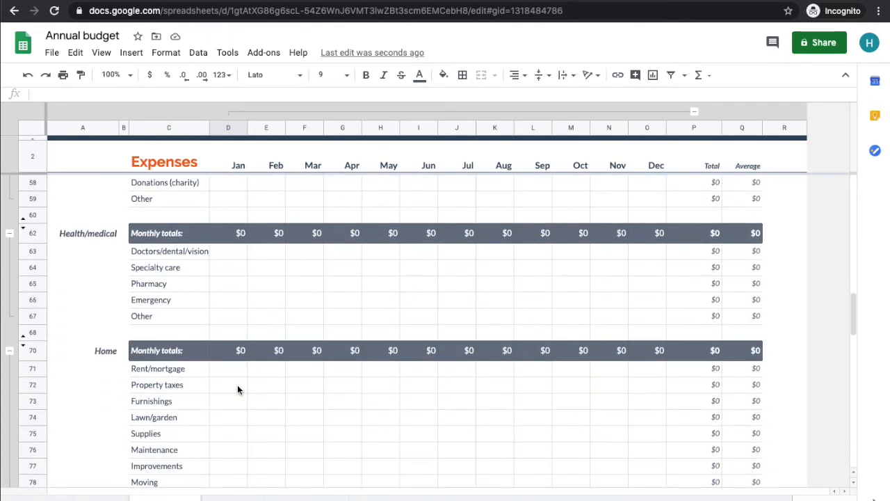
left_click(228, 367)
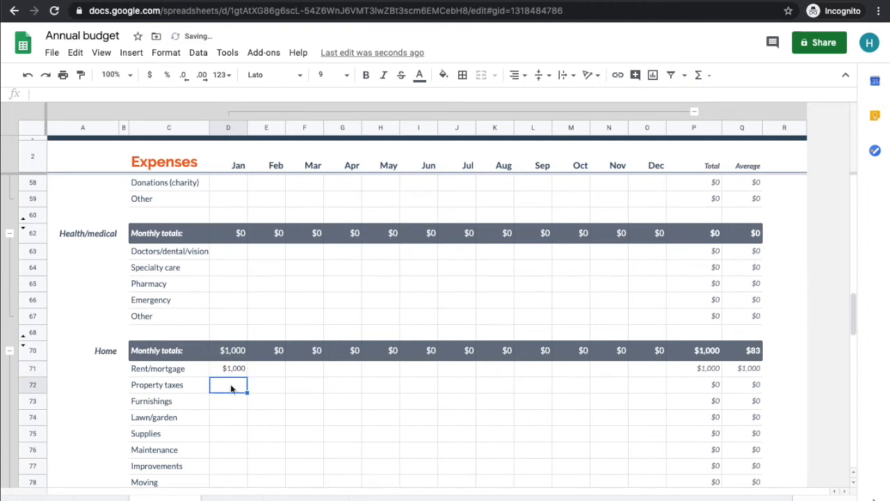
scroll("down", 3)
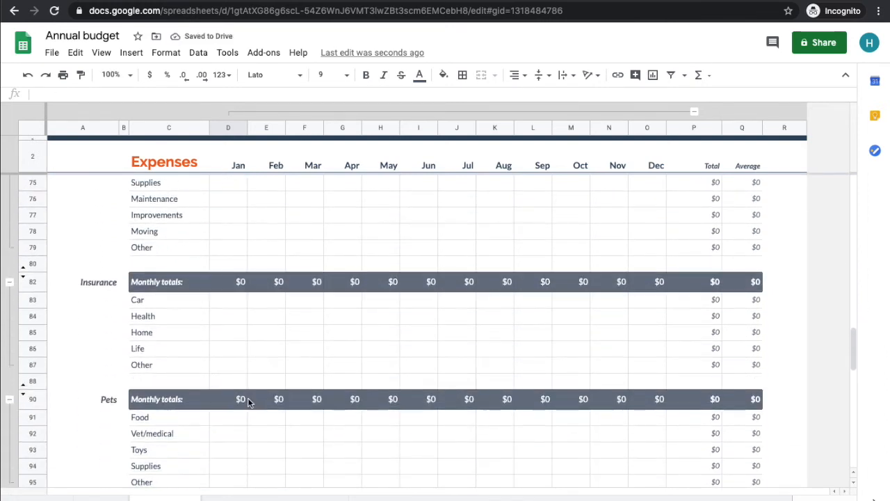
scroll("down", 3)
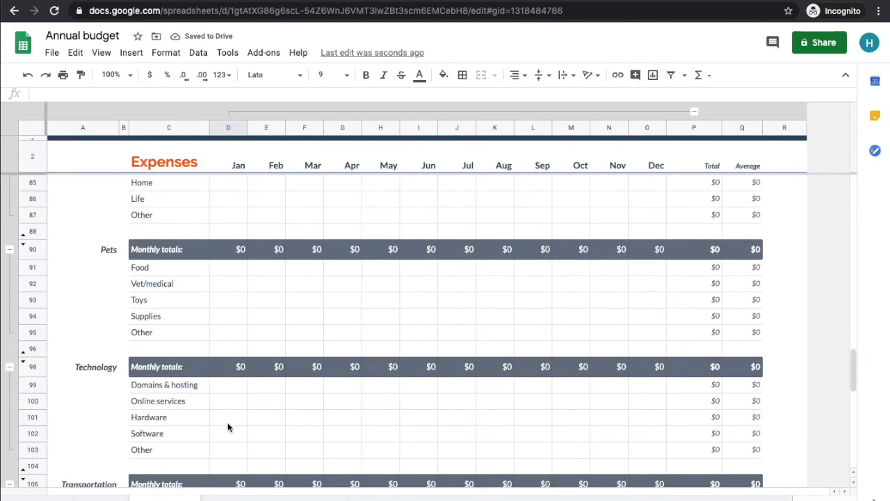
scroll("down", 3)
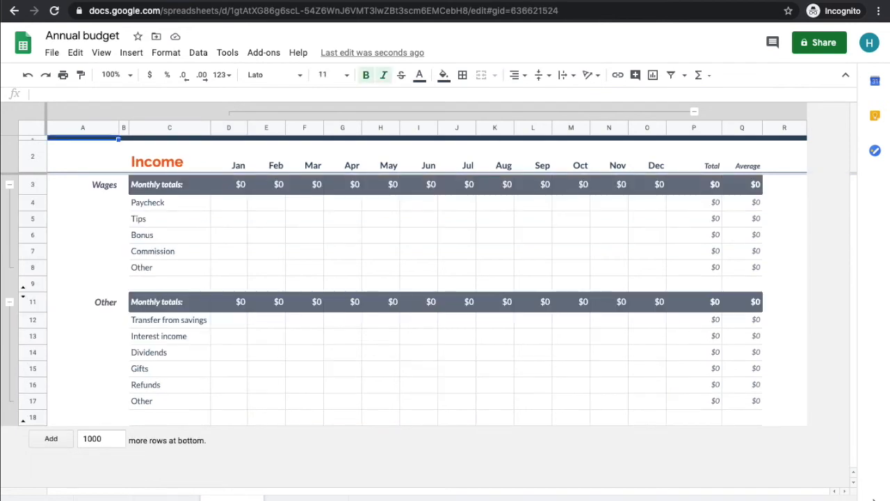
mouse_move(239, 342)
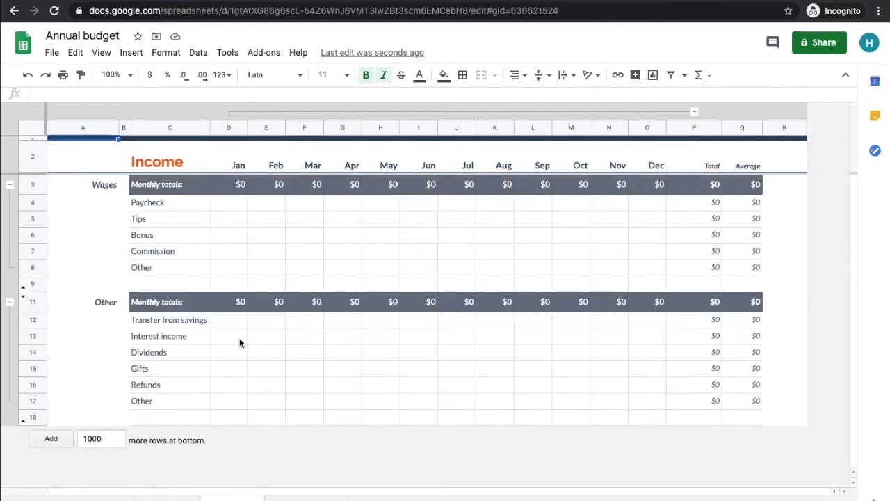
- Enter a January Paycheck of 5000 in cell D4 on the Income sheet
left_click(228, 203)
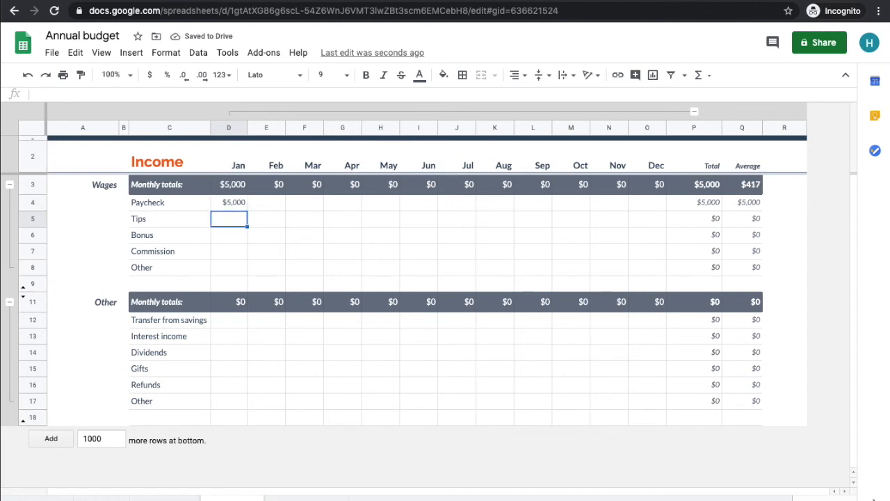
type("500")
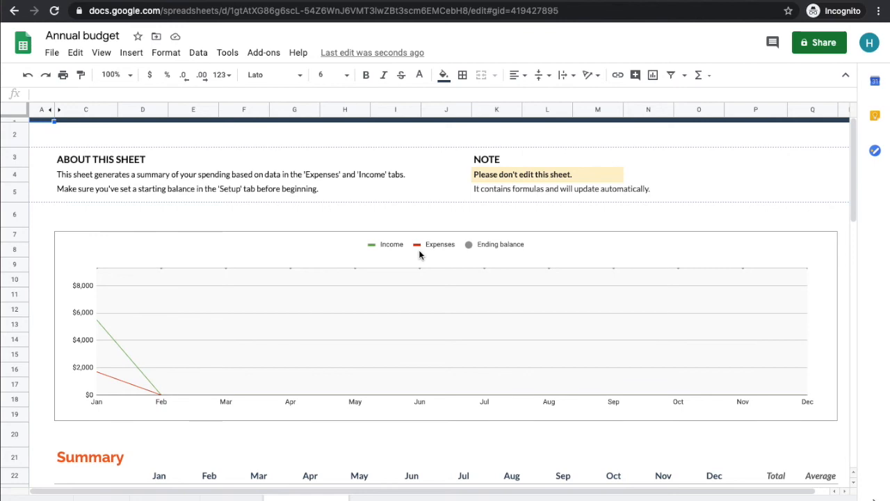
mouse_move(106, 338)
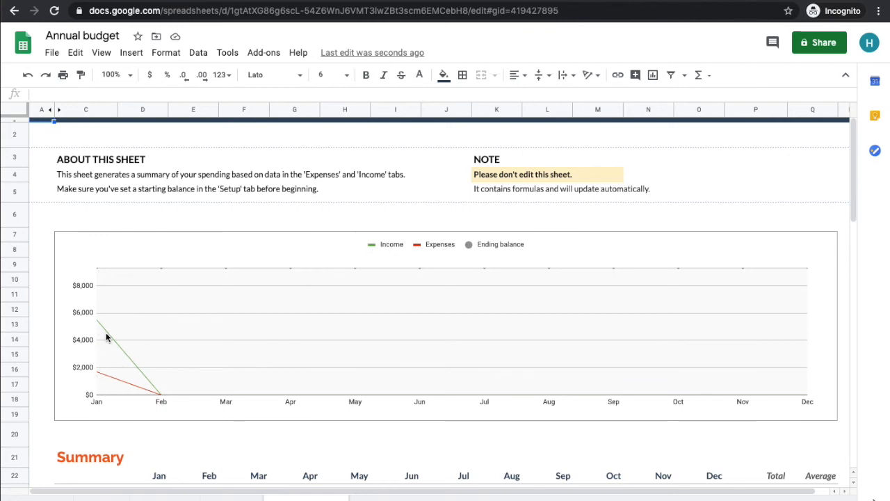
- Scroll through the Summary sheet's charts and totals, then back to the top
scroll("down", 3)
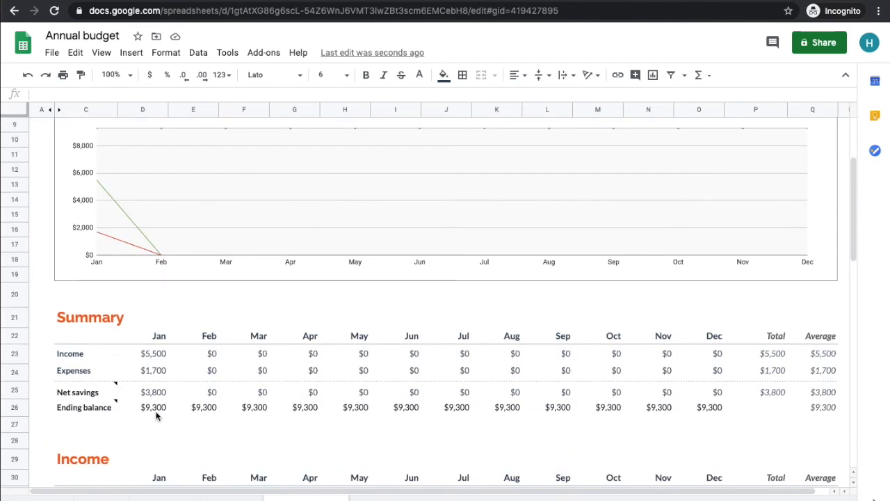
mouse_move(128, 376)
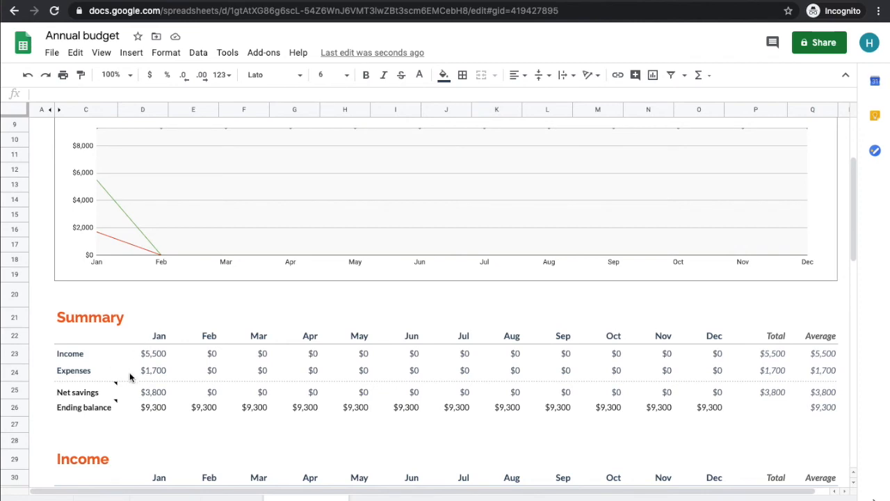
scroll("down", 3)
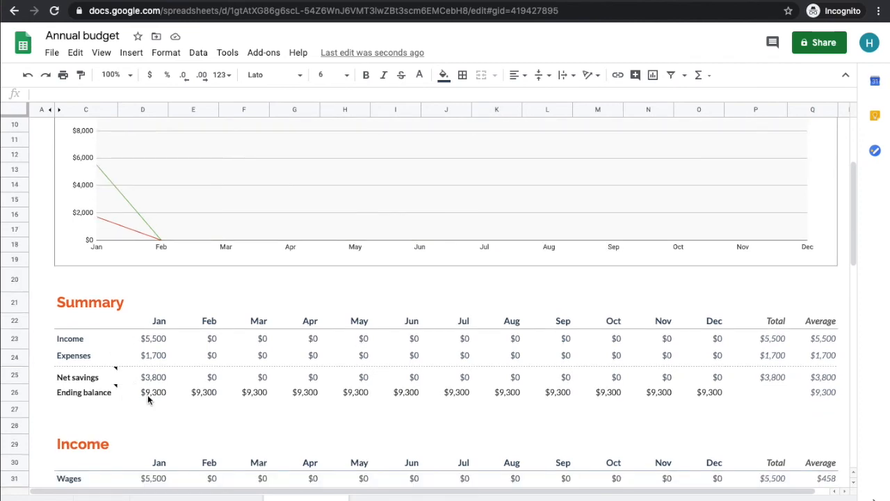
mouse_move(151, 394)
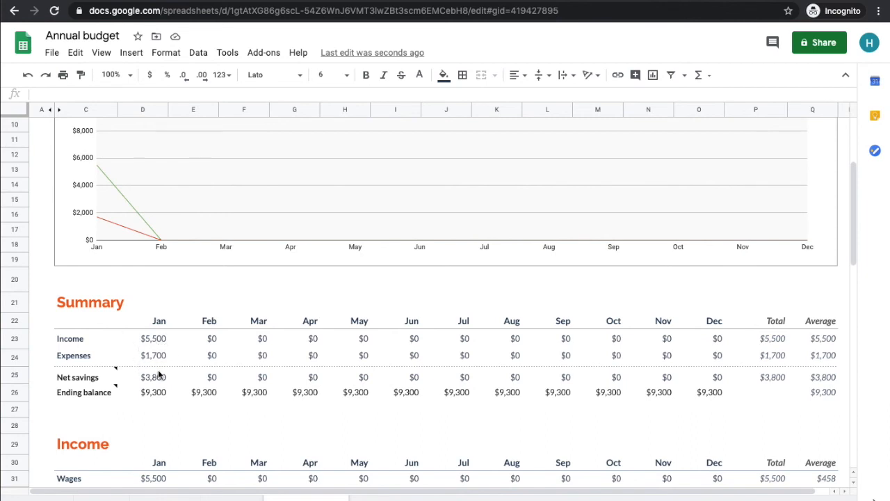
mouse_move(167, 401)
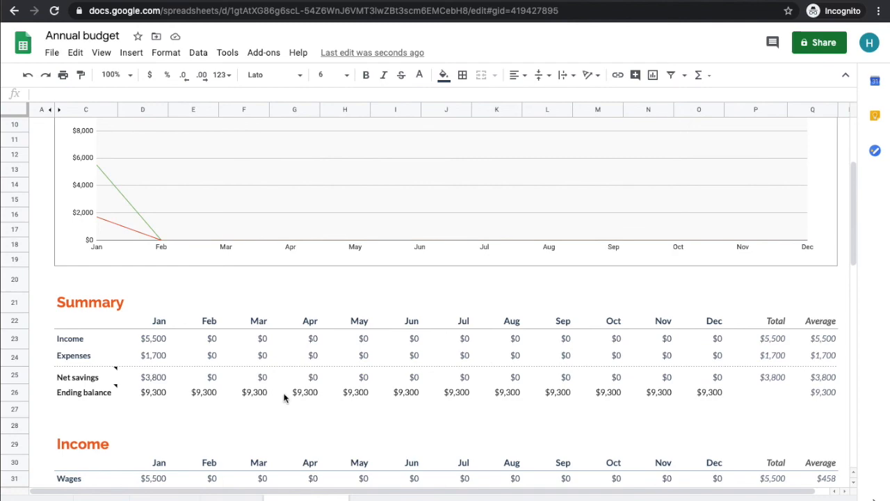
scroll("down", 3)
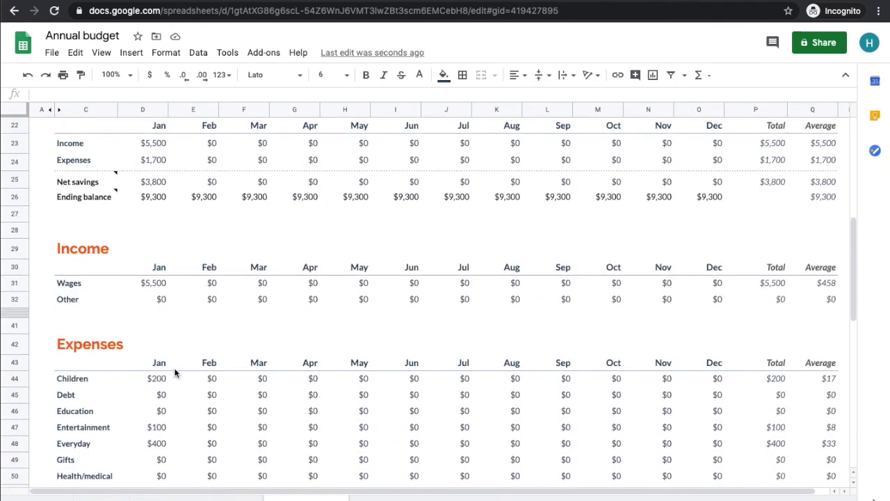
scroll("down", 3)
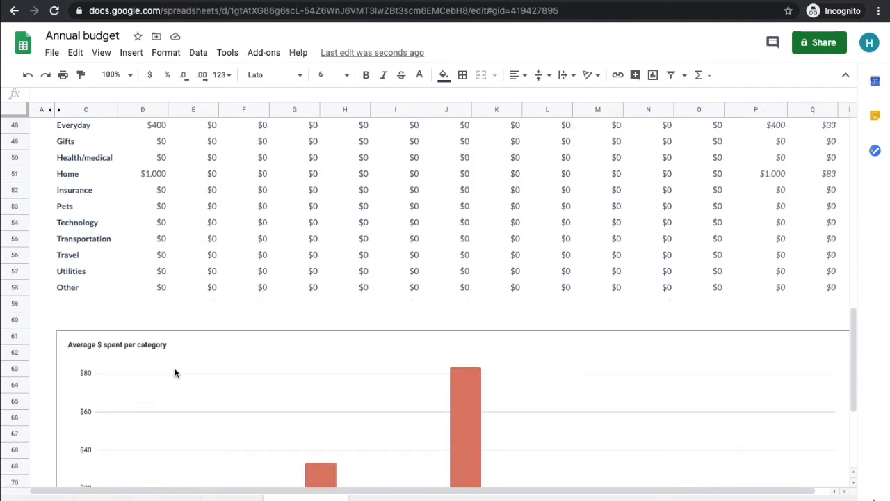
scroll("down", 3)
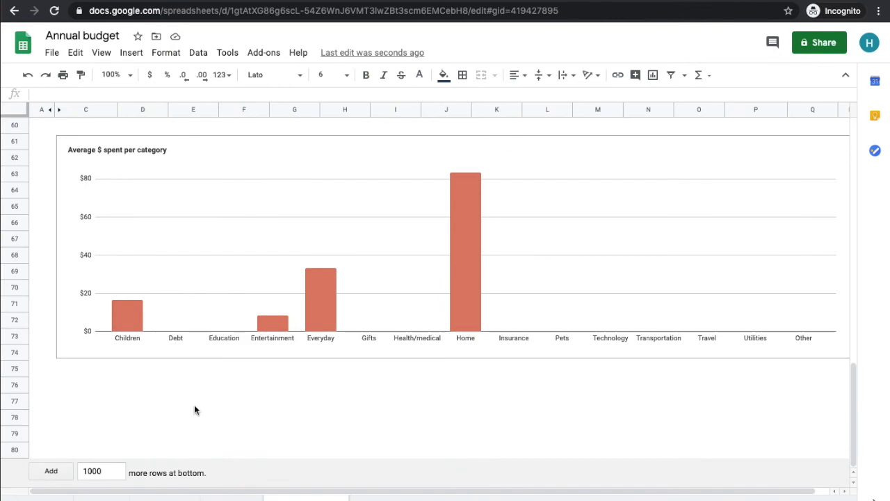
scroll("up", 3)
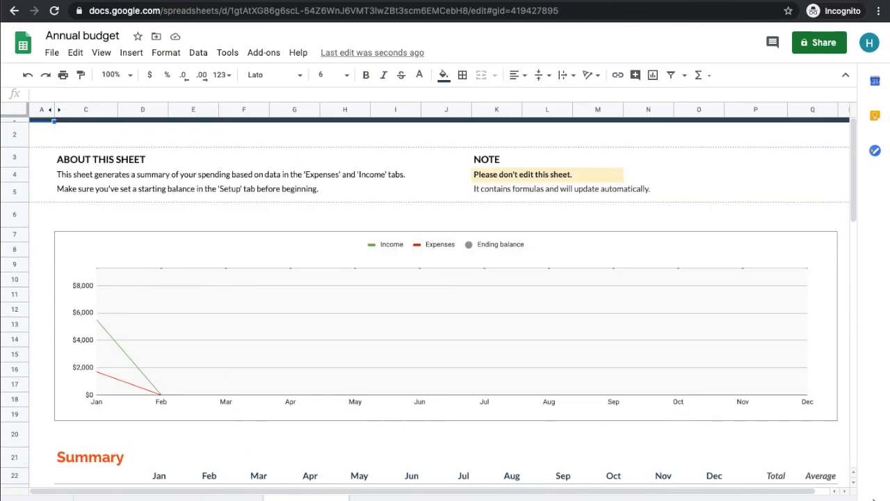